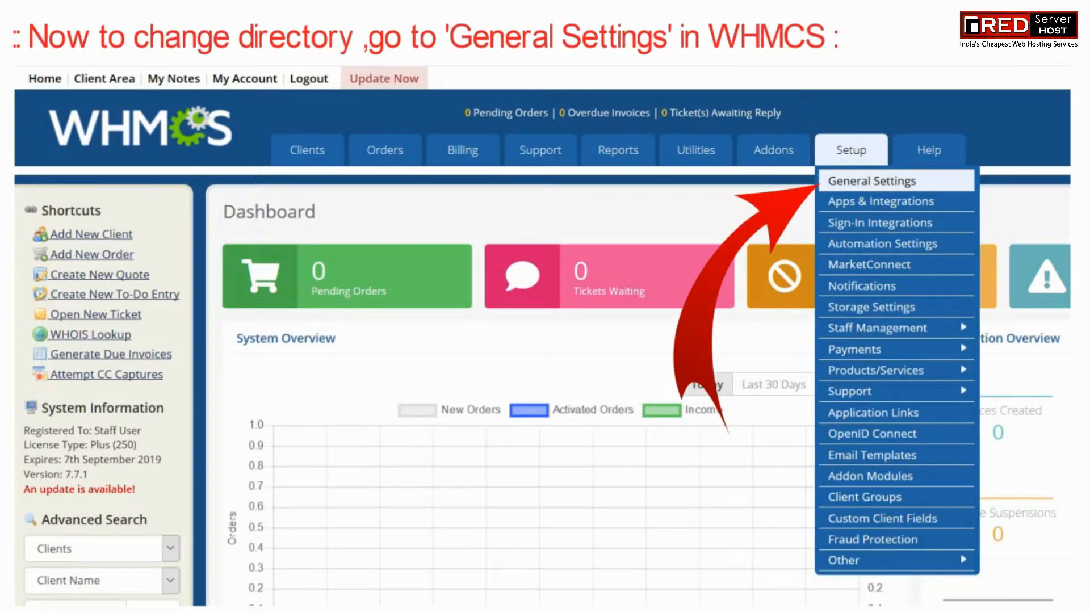
Go to General Settings from the WHMCS Admin Setup menu.
click(871, 181)
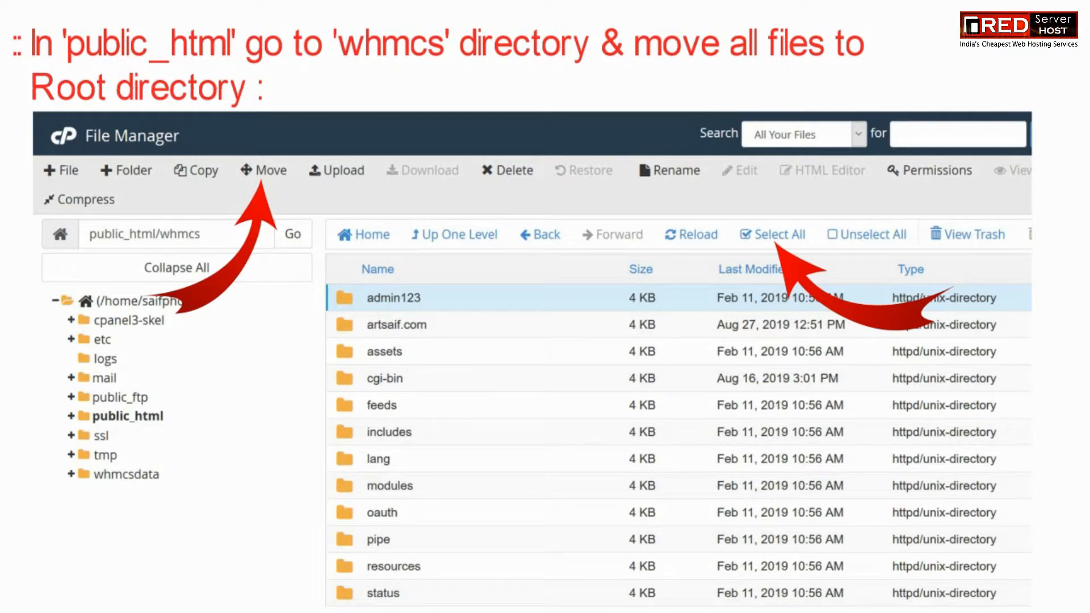
Select all items in public_html/whmcs and start the Move action.
click(263, 170)
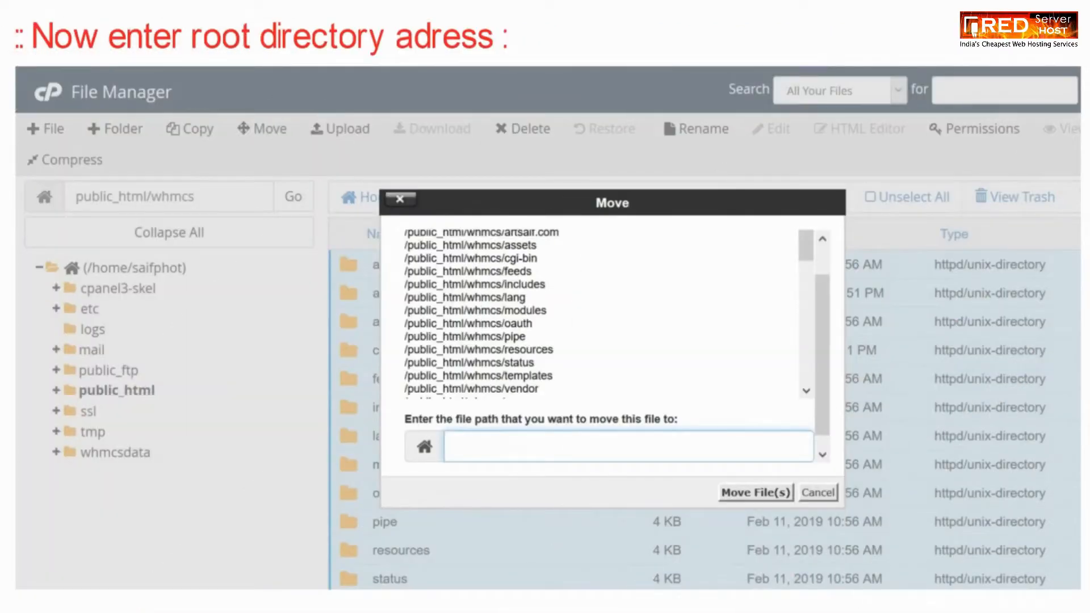
Move the selected WHMCS files to the /public_html/ root.
text(/public_html/)
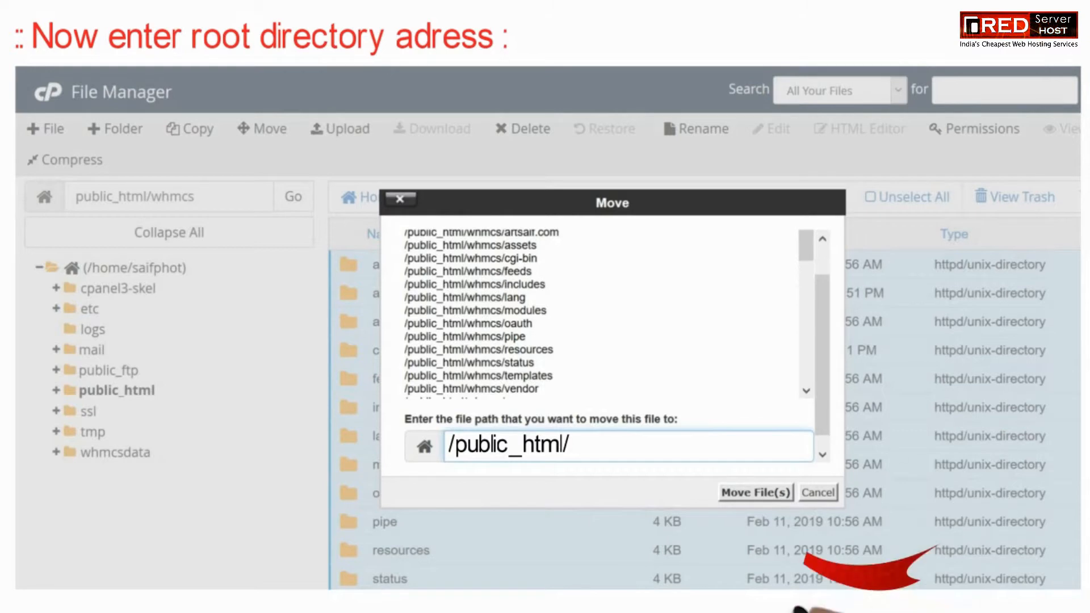
mouse_move(754, 492)
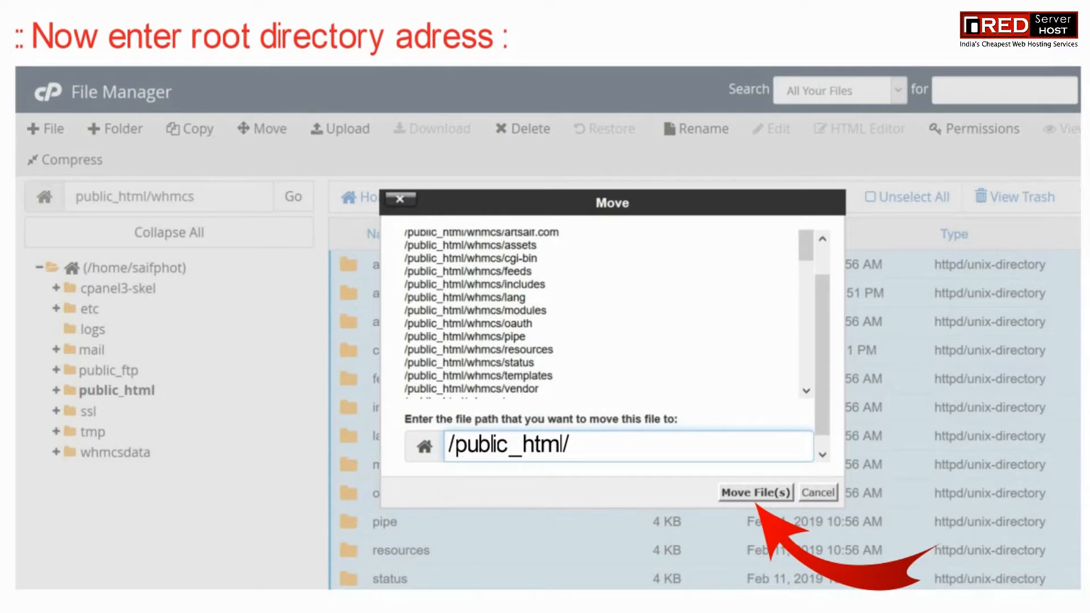
click(754, 492)
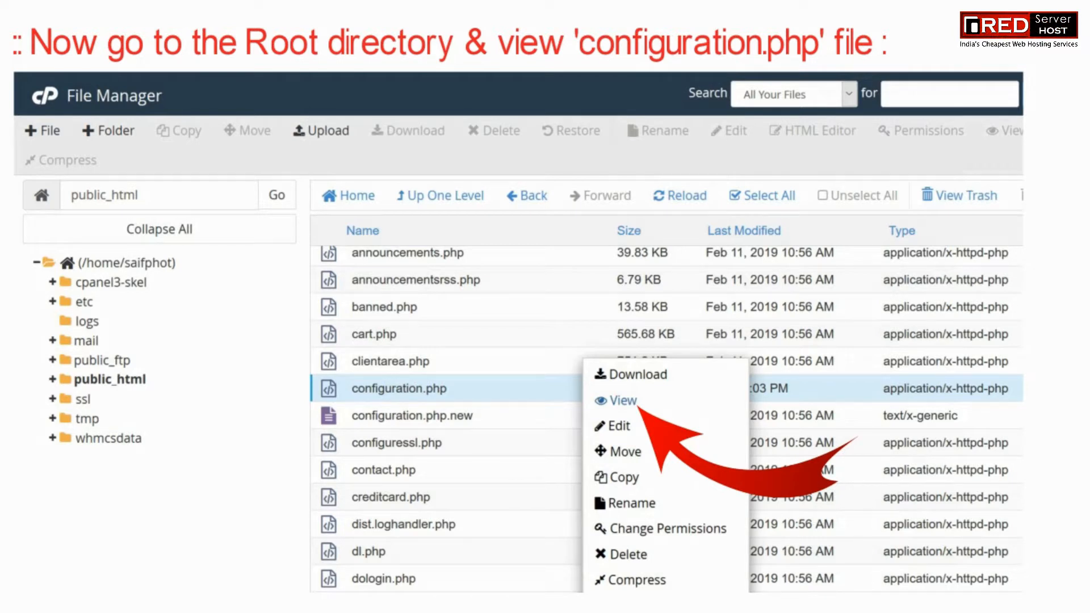
View the contents of configuration.php in the public_html root.
click(619, 400)
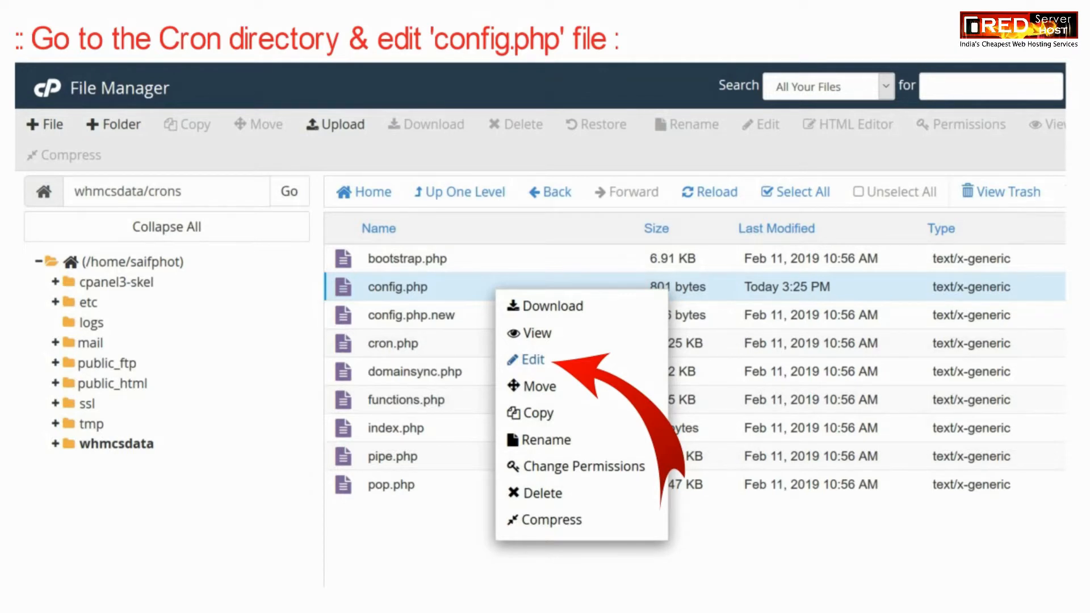
Edit config.php in the whmcsdata/crons folder.
click(533, 360)
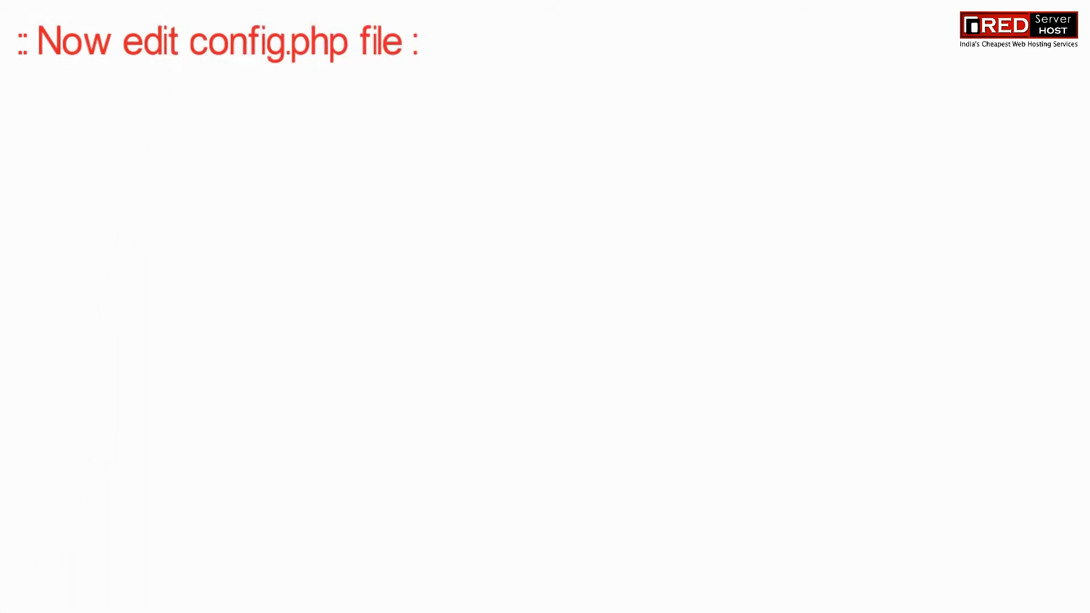